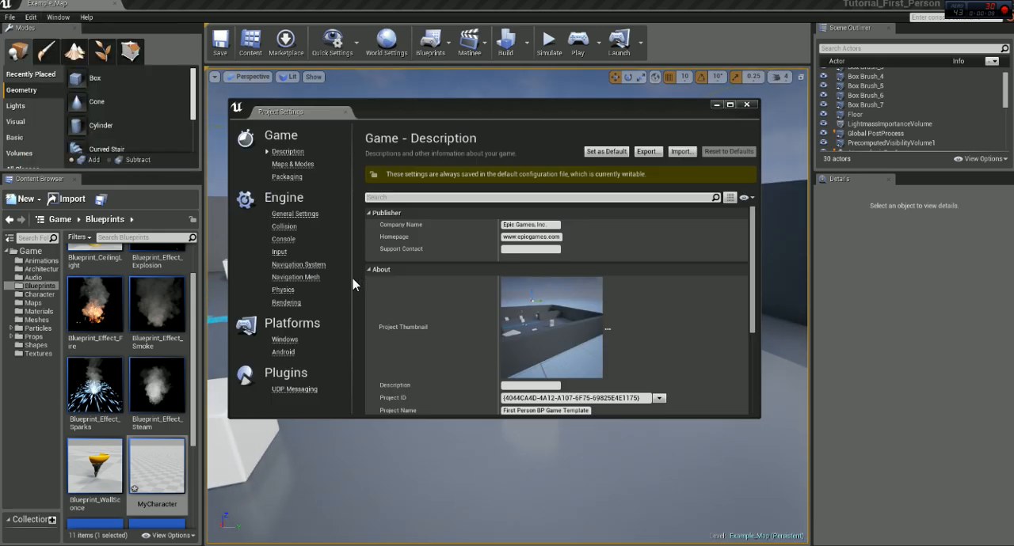
Add a 'Flashlight' action mapping bound to the Tab key in the project's input settings
{"action": "left_click", "coordinate": [278, 252]}
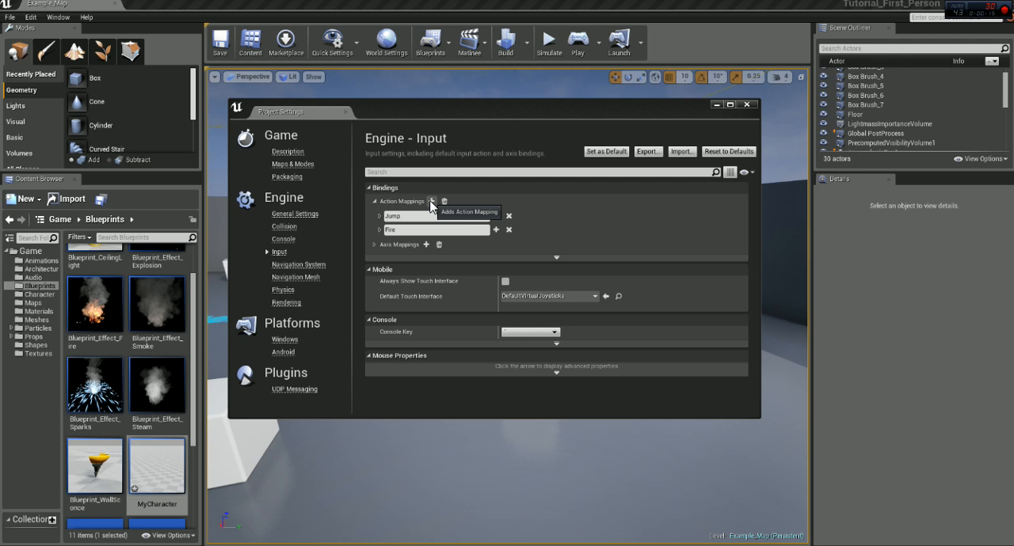
{"action": "left_click", "coordinate": [431, 201]}
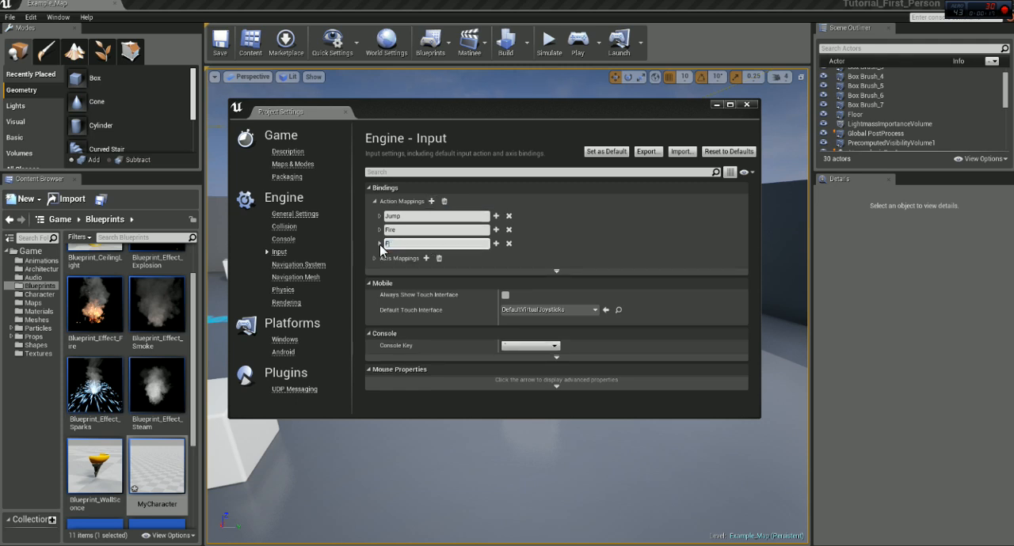
{"action": "type", "text": "Flashlight"}
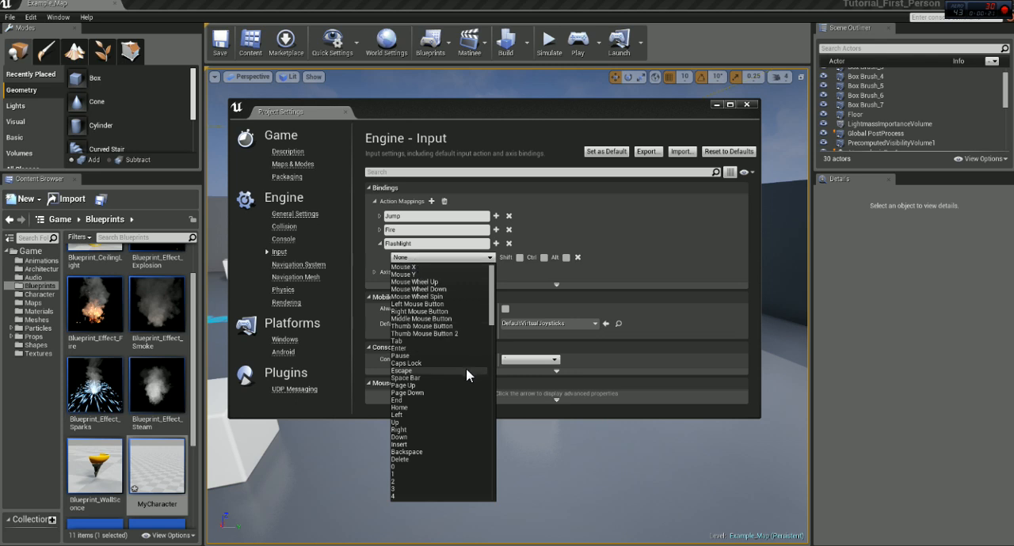
{"action": "mouse_move", "coordinate": [435, 348]}
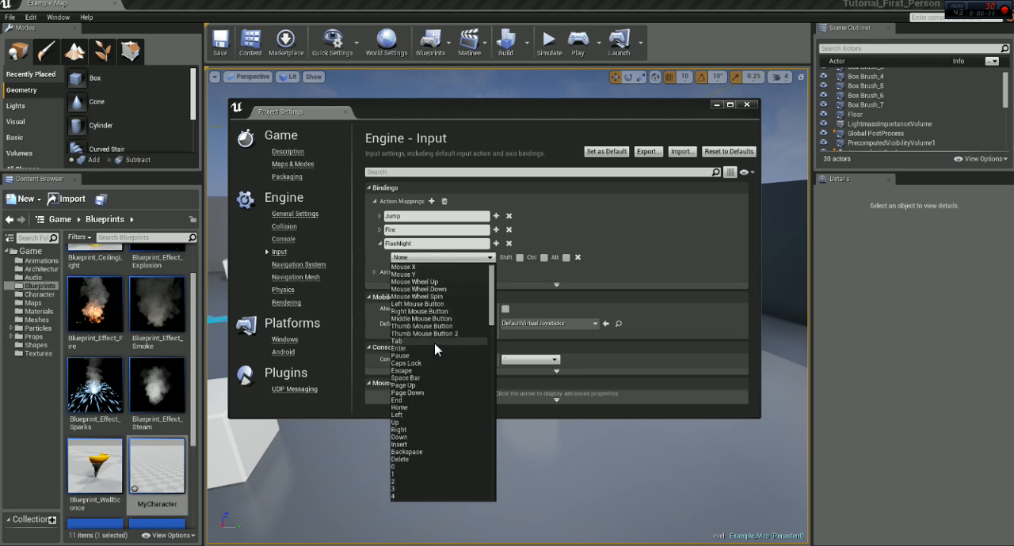
{"action": "left_click", "coordinate": [400, 341]}
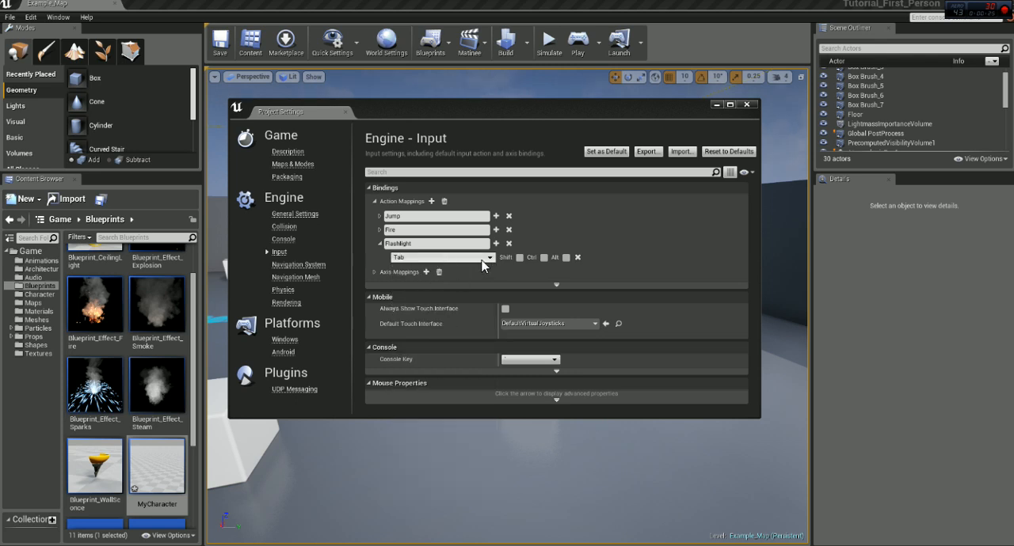
{"action": "mouse_move", "coordinate": [467, 265]}
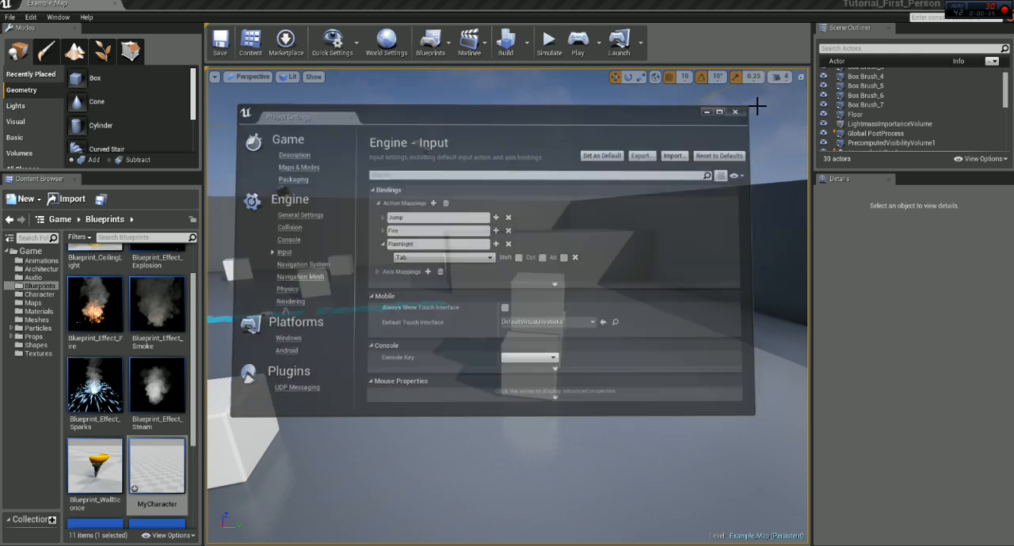
Leave Project Settings and bring up MyCharacter's Components mode
{"action": "left_click", "coordinate": [734, 110]}
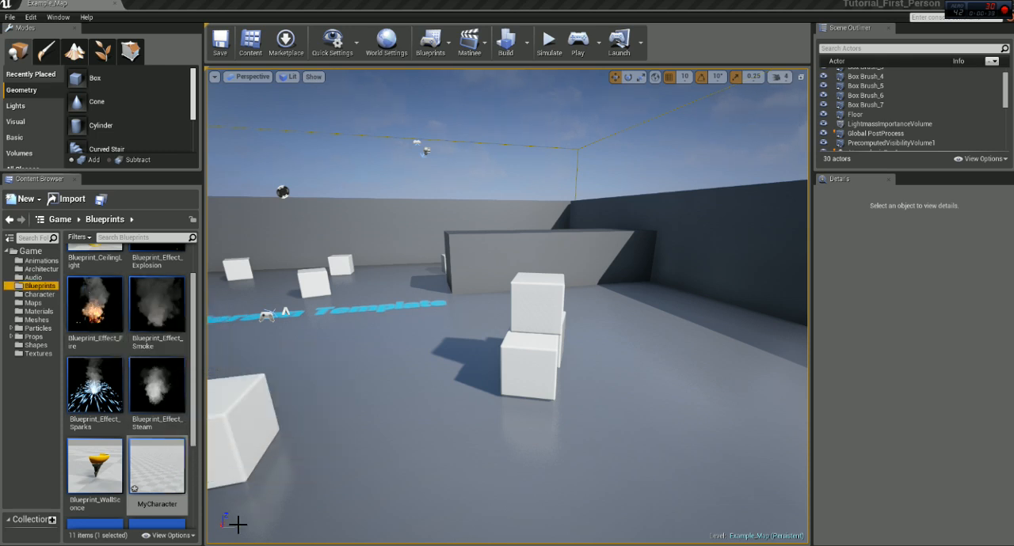
{"action": "double_click", "coordinate": [157, 466]}
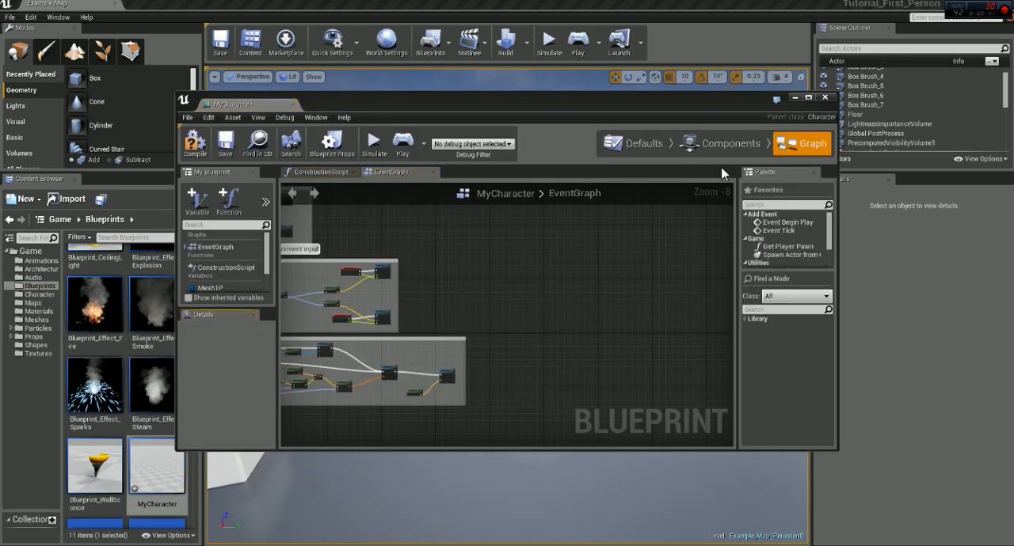
{"action": "left_click", "coordinate": [730, 144]}
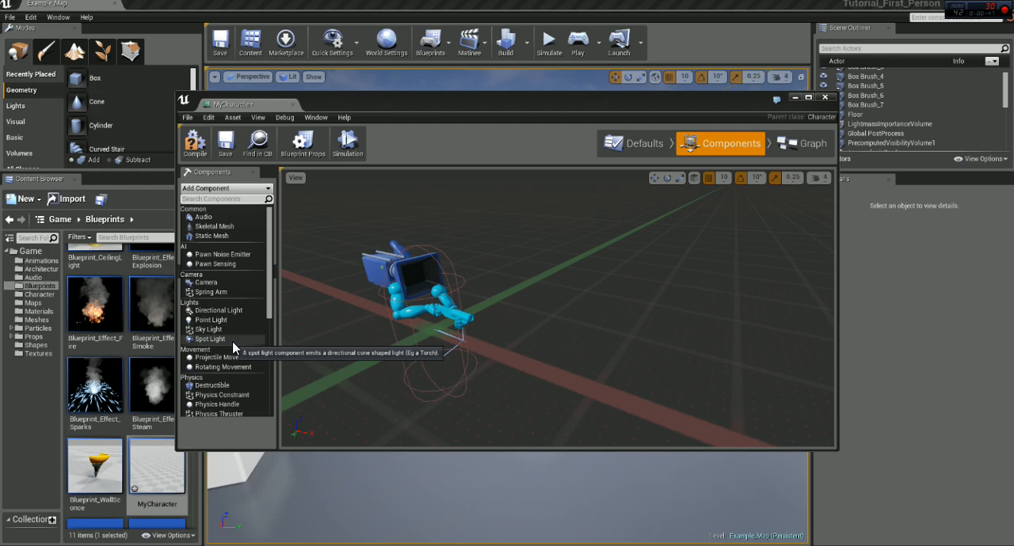
Add a Spot Light component, narrow its cone angles and adjust its intensity
{"action": "left_click", "coordinate": [209, 339]}
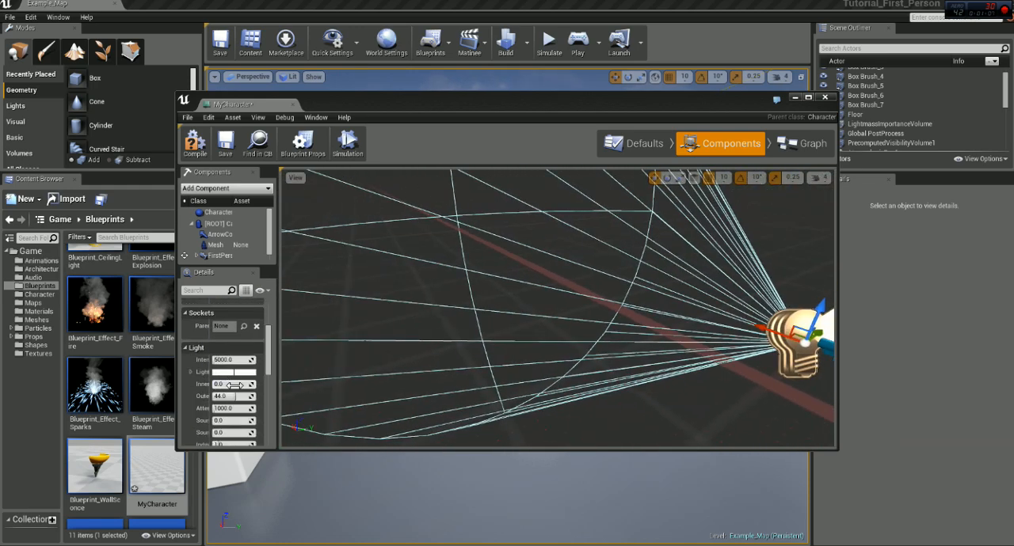
{"action": "left_click_drag", "start_coordinate": [234, 396], "coordinate": [226, 396]}
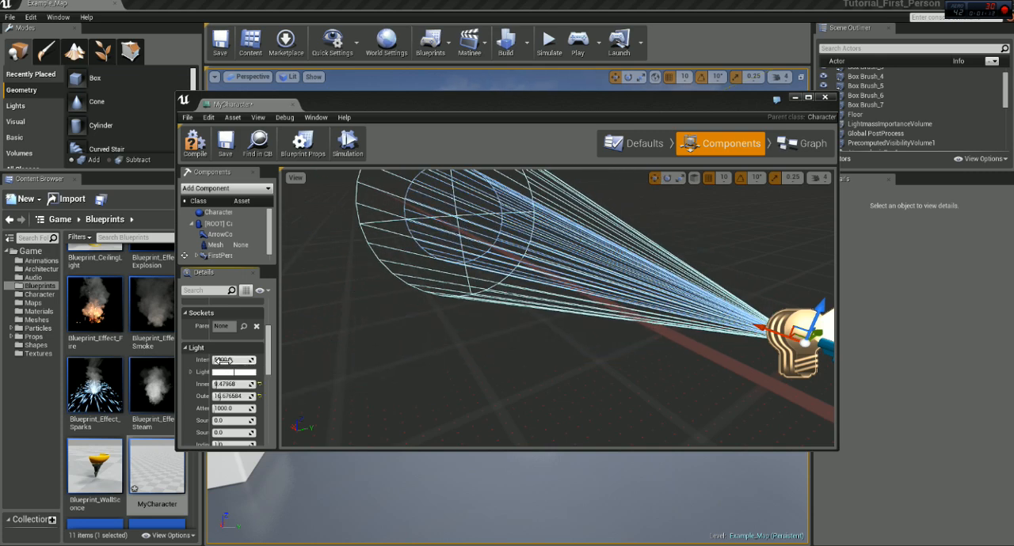
{"action": "left_click", "coordinate": [233, 372]}
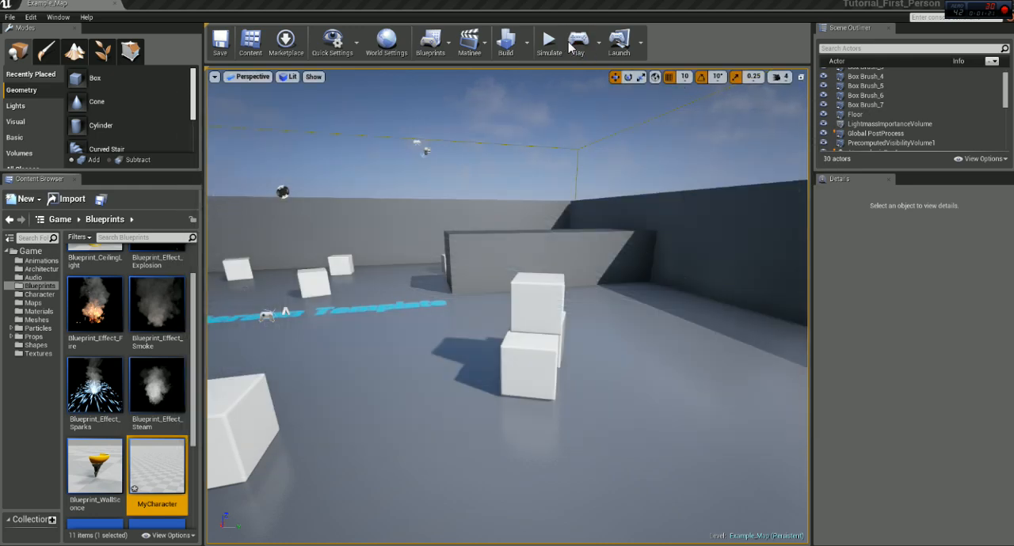
Return to MyCharacter's EventGraph with SpotLight1 available as a variable
{"action": "left_click", "coordinate": [548, 40]}
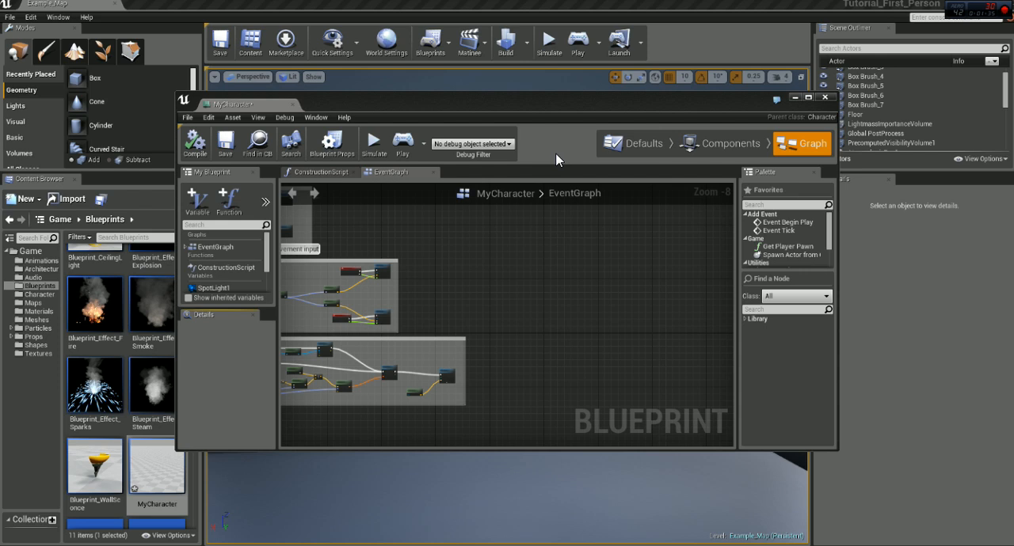
Wire Get Control Rotation into a Set World Rotation node targeting SpotLight1
{"action": "scroll", "scroll_direction": "down", "scroll_amount": 3}
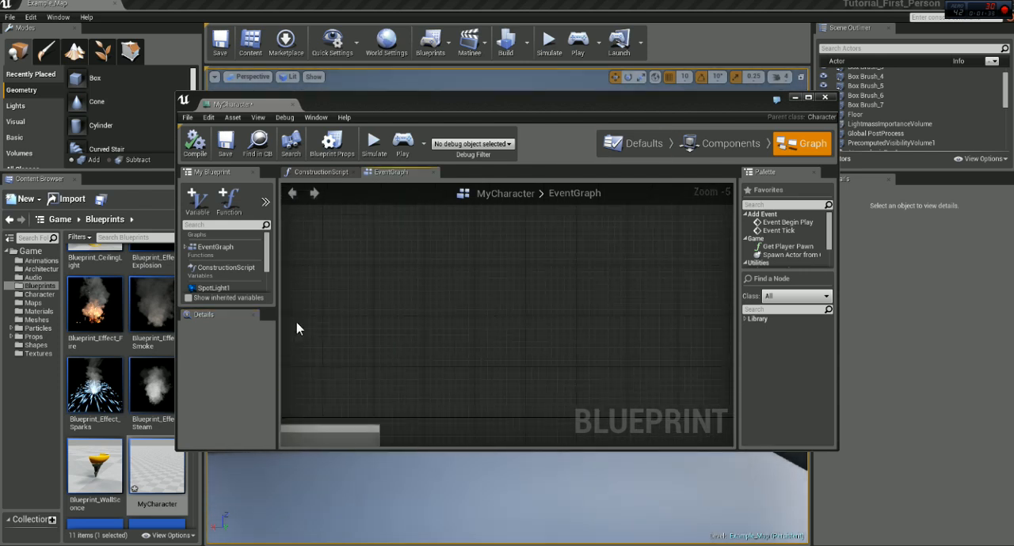
{"action": "left_click", "coordinate": [214, 264]}
{"action": "type", "text": "set world"}
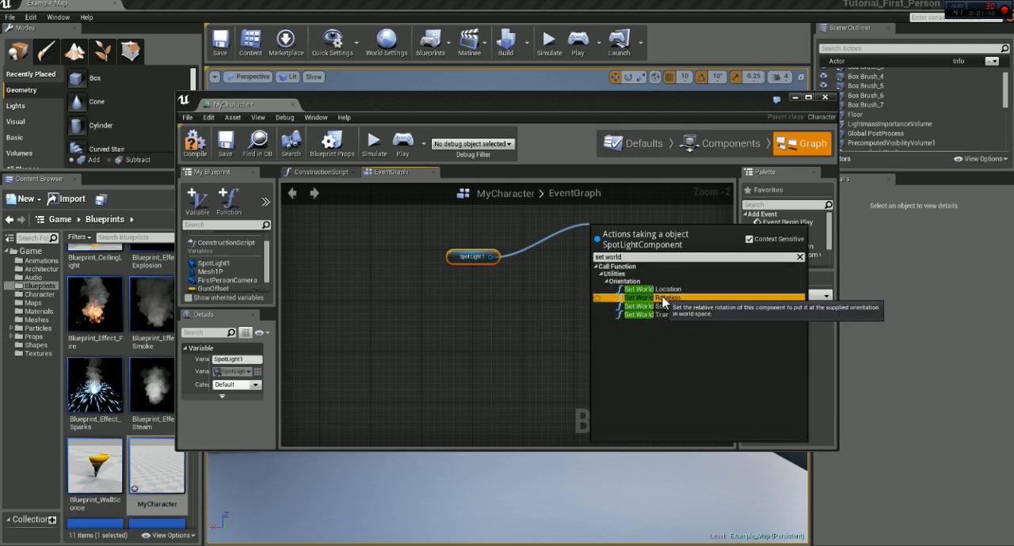
{"action": "left_click", "coordinate": [648, 298]}
{"action": "type", "text": "get rotation"}
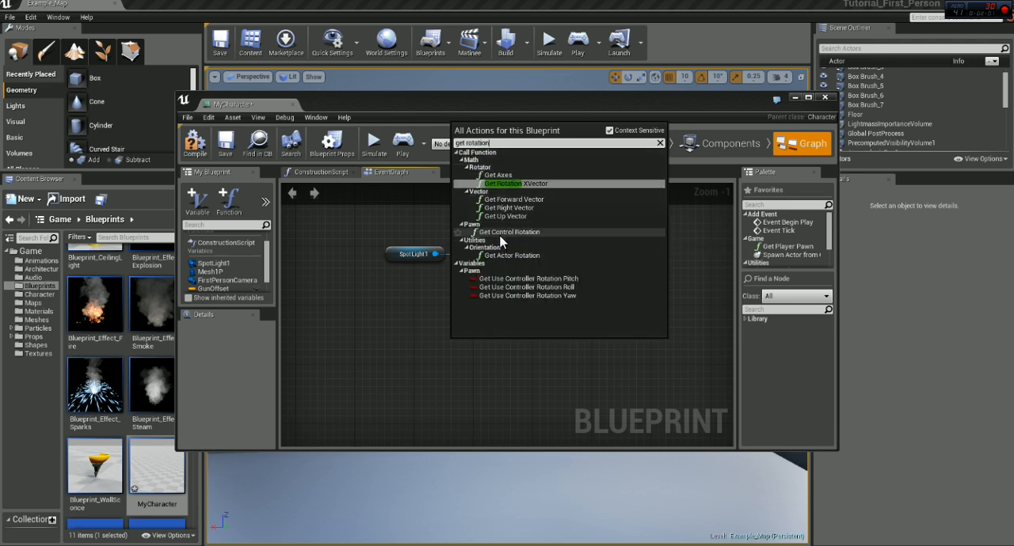
{"action": "left_click", "coordinate": [509, 231]}
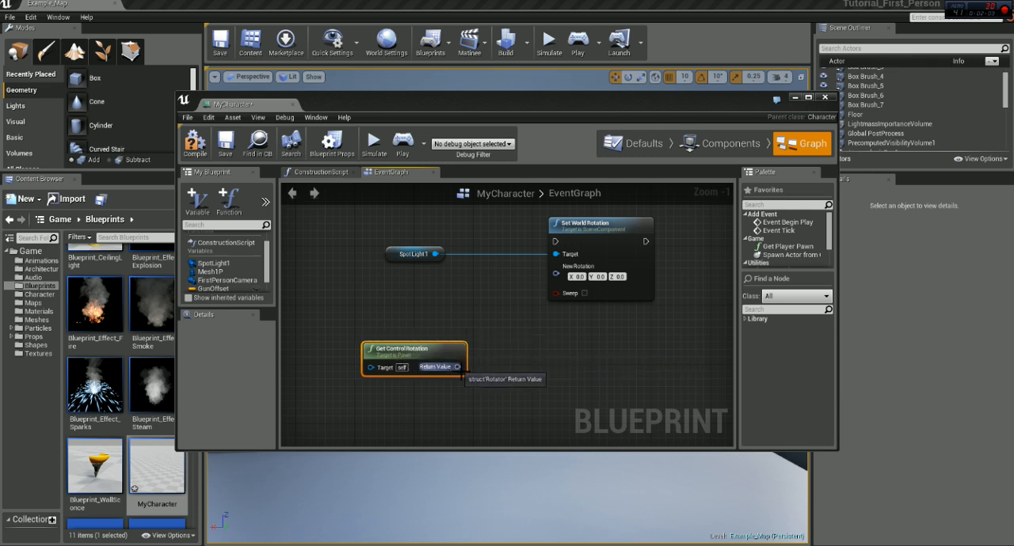
{"action": "left_click_drag", "start_coordinate": [455, 366], "coordinate": [555, 266]}
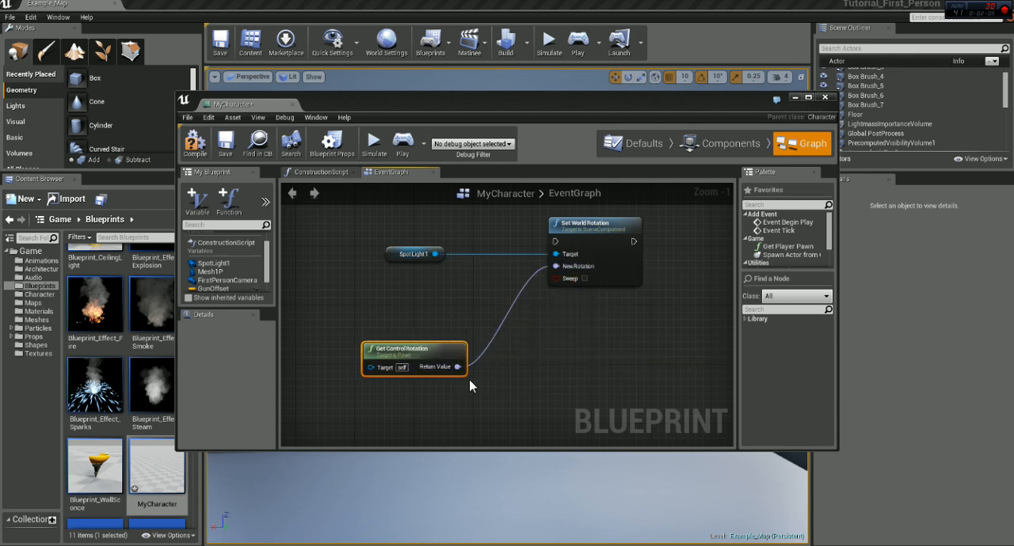
{"action": "left_click_drag", "start_coordinate": [594, 224], "coordinate": [621, 246]}
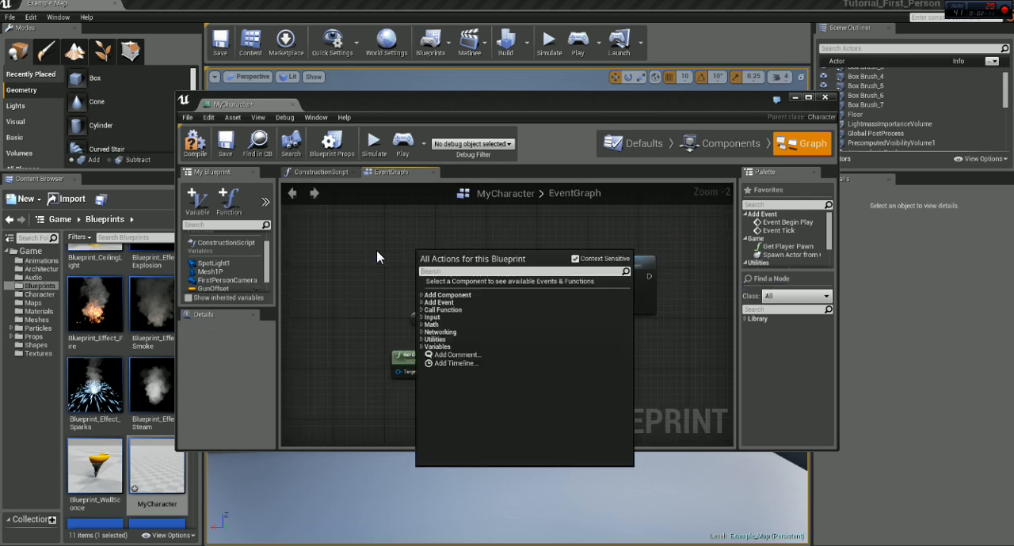
Add a Mouse Y event driving Set World Rotation alongside Mouse X, then close the blueprint
{"action": "left_click", "coordinate": [431, 316]}
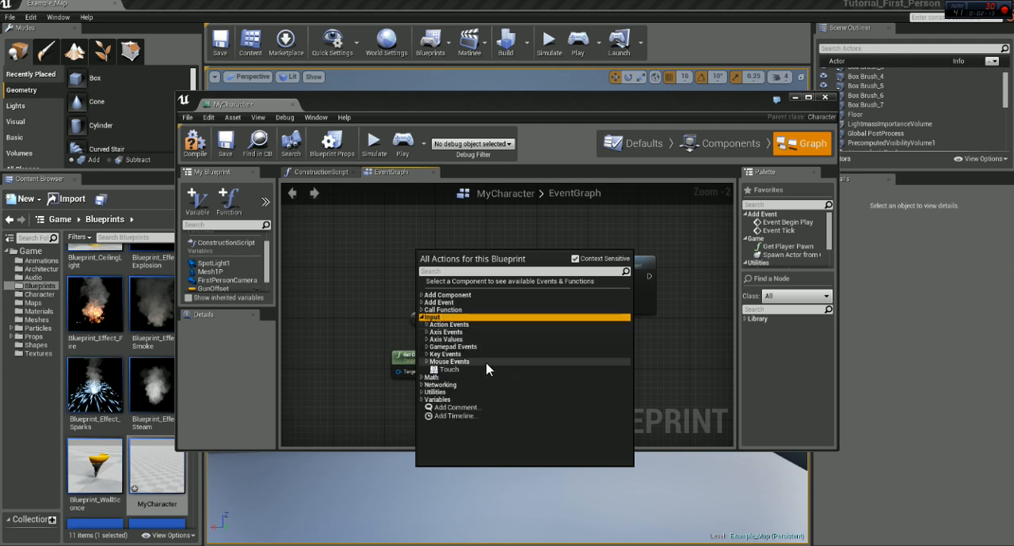
{"action": "left_click", "coordinate": [448, 362]}
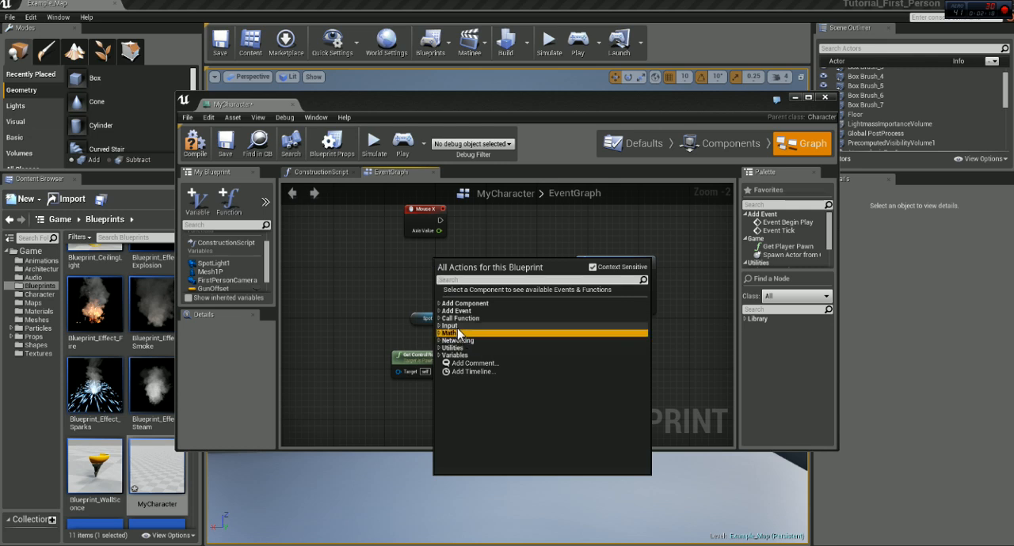
{"action": "left_click", "coordinate": [440, 326]}
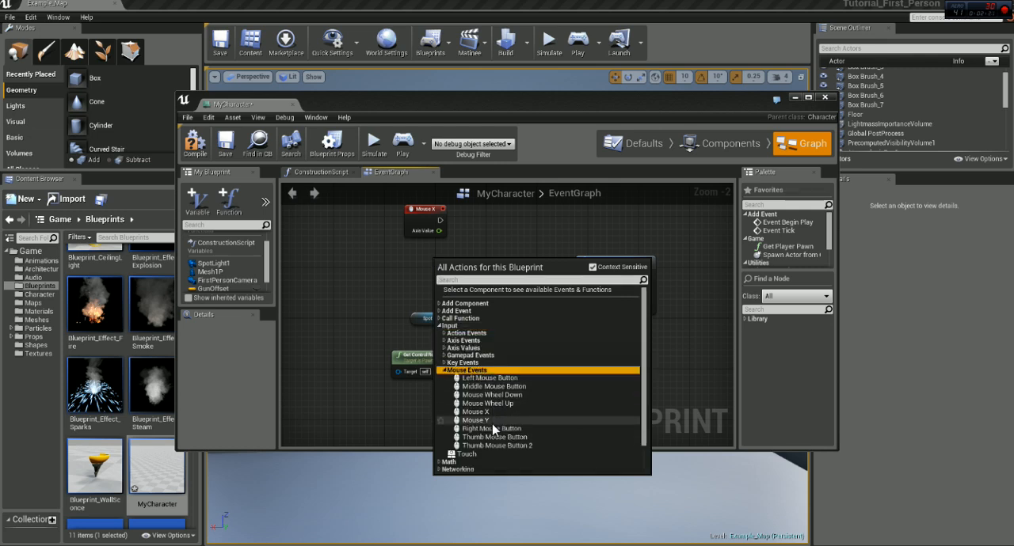
{"action": "left_click", "coordinate": [475, 412]}
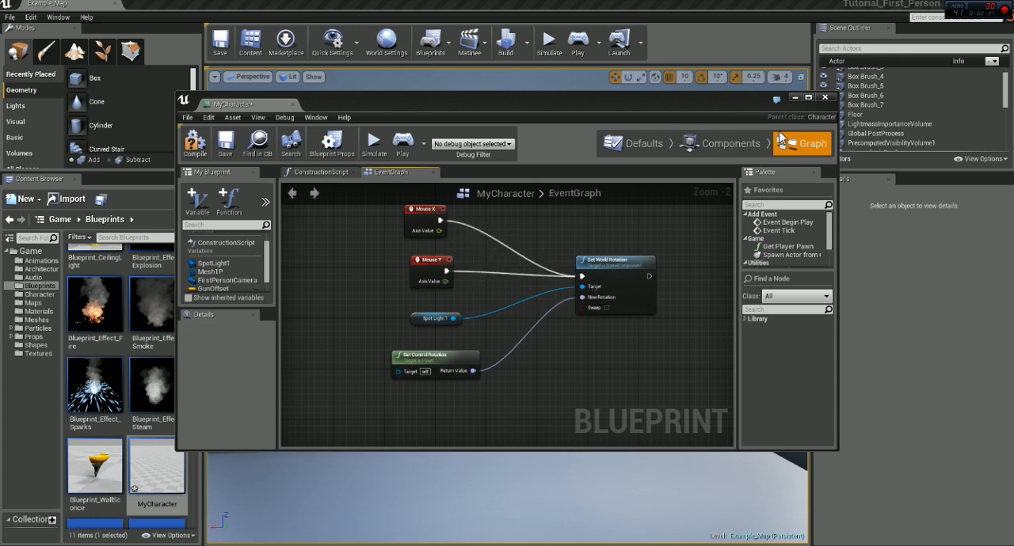
{"action": "left_click", "coordinate": [547, 42]}
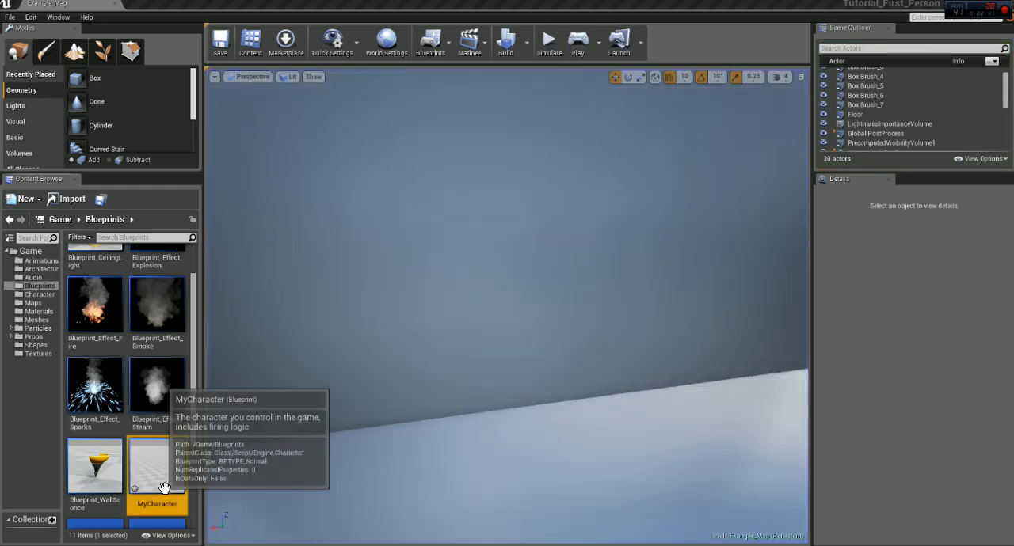
Place an InputAction Flashlight event node in MyCharacter's EventGraph
{"action": "double_click", "coordinate": [156, 467]}
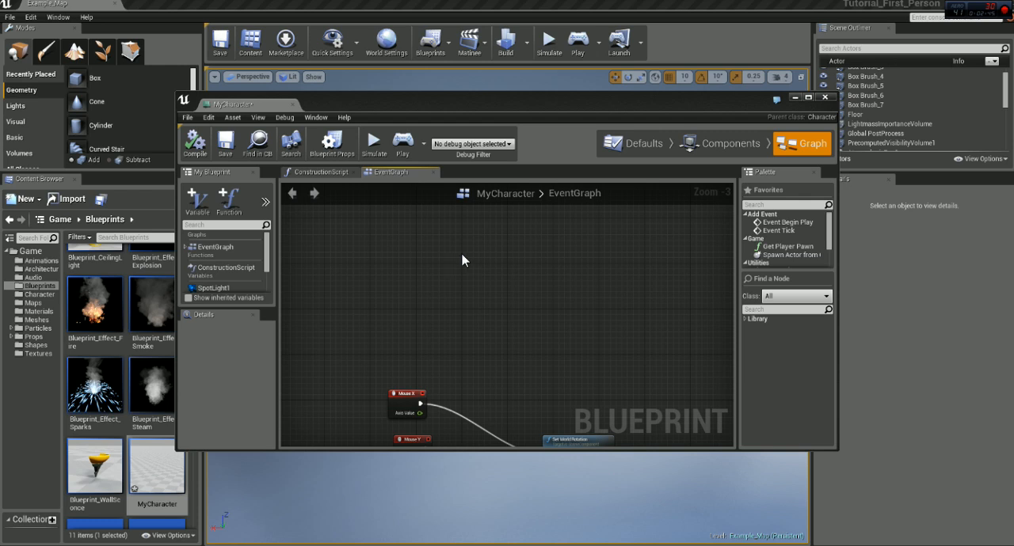
{"action": "right_click", "coordinate": [464, 260]}
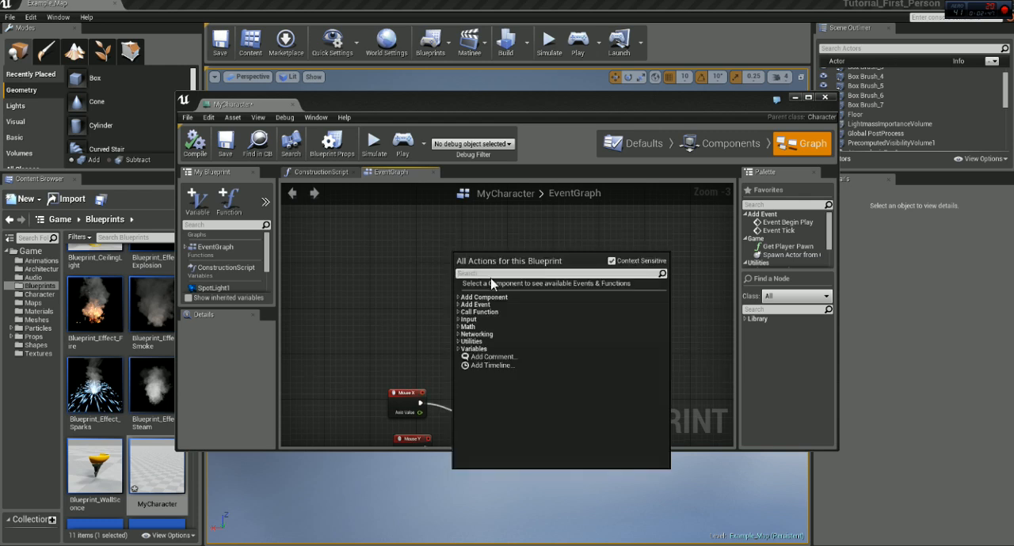
{"action": "left_click", "coordinate": [468, 319]}
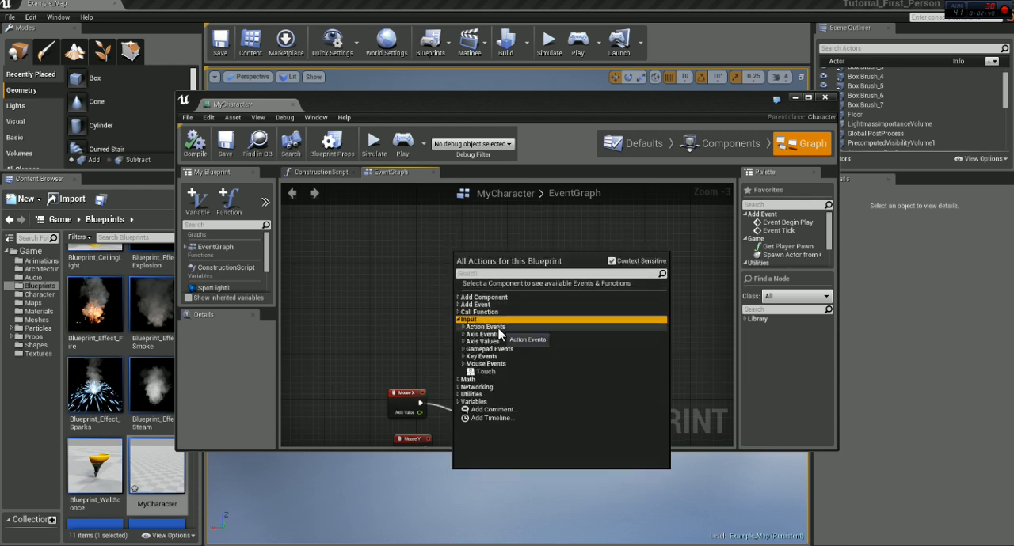
{"action": "left_click", "coordinate": [484, 326]}
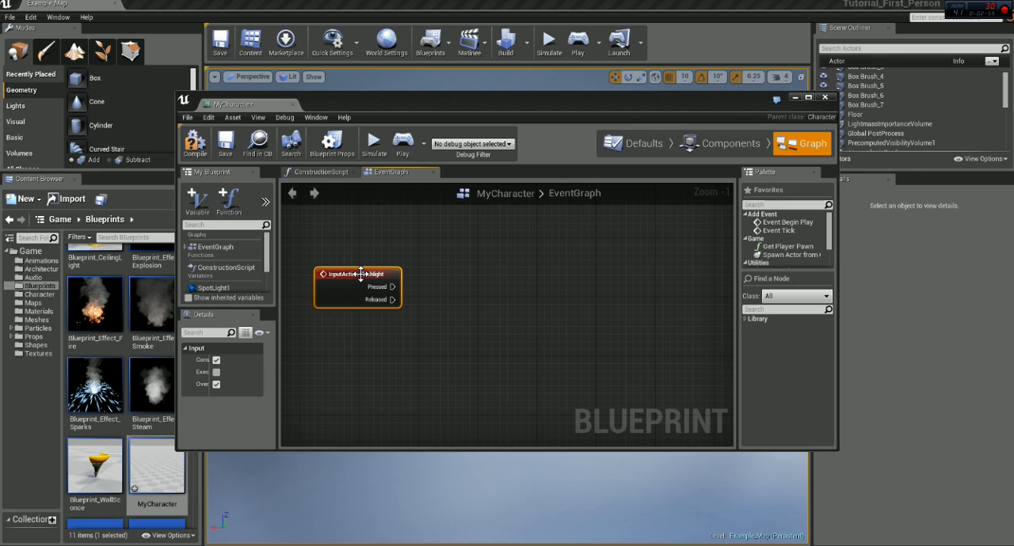
{"action": "mouse_move", "coordinate": [368, 274]}
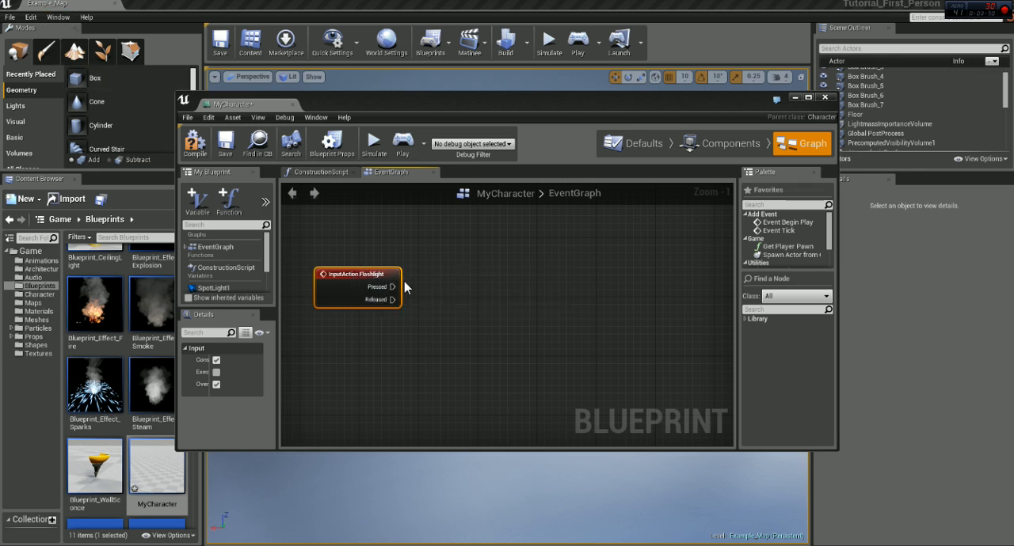
Feed the Flashlight Pressed output into a new FlipFlop node
{"action": "left_click_drag", "start_coordinate": [393, 287], "coordinate": [499, 282]}
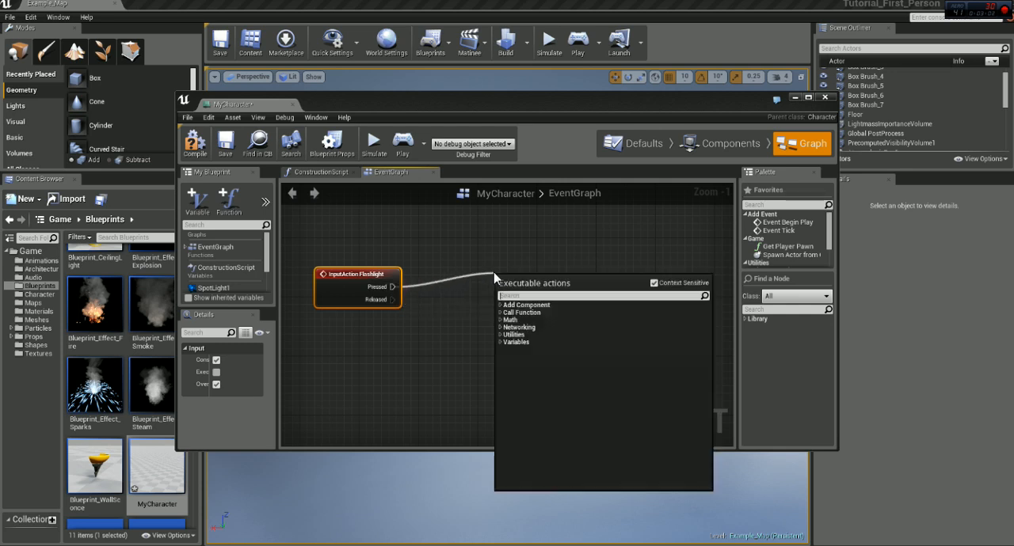
{"action": "type", "text": "flow"}
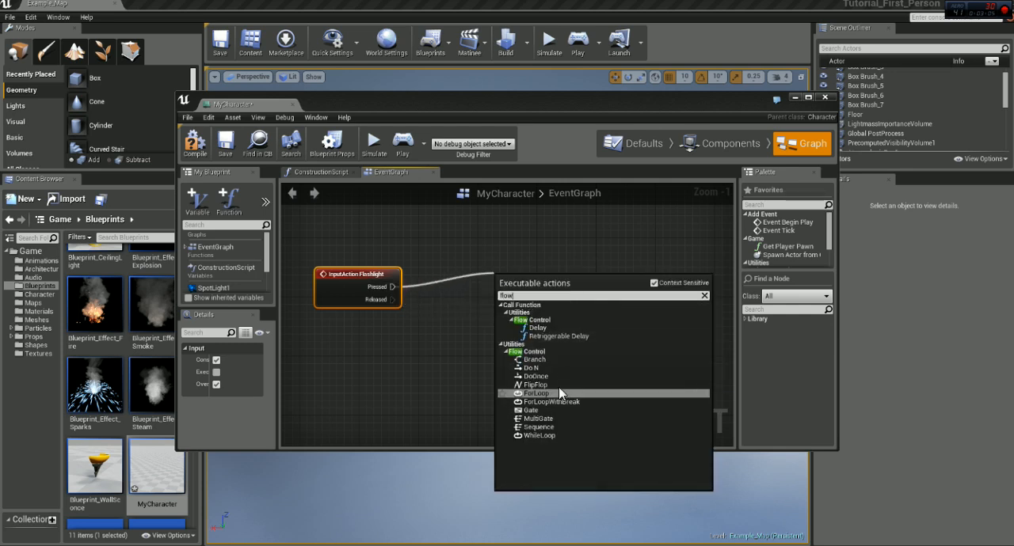
{"action": "left_click", "coordinate": [536, 384]}
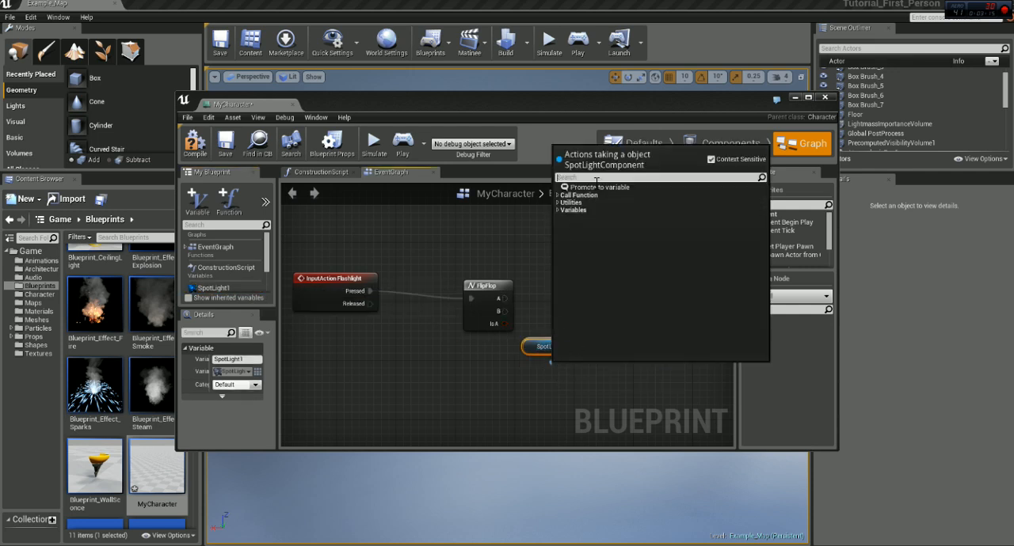
Add Toggle Visibility for SpotLight1 and connect FlipFlop output A to it
{"action": "type", "text": "set vi"}
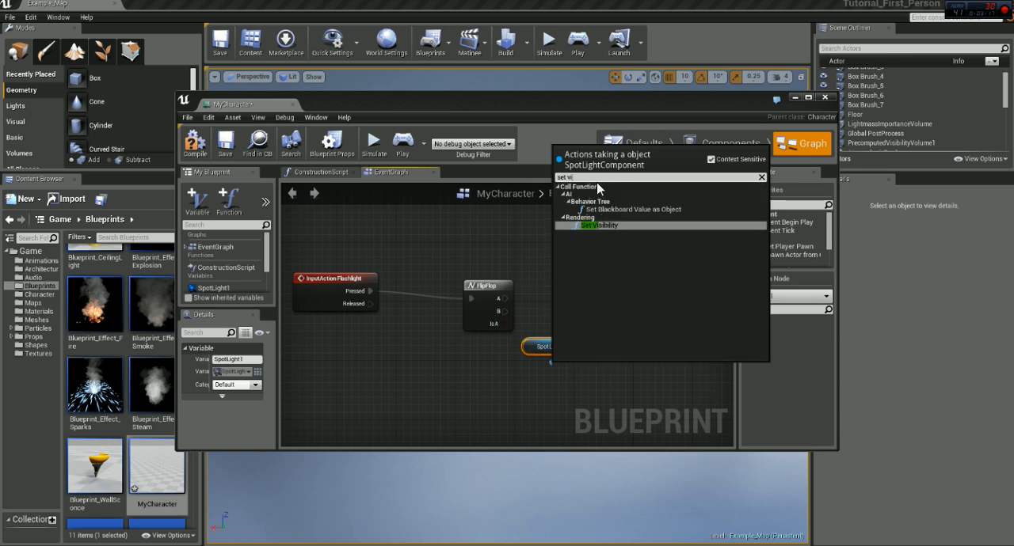
{"action": "left_click", "coordinate": [599, 225]}
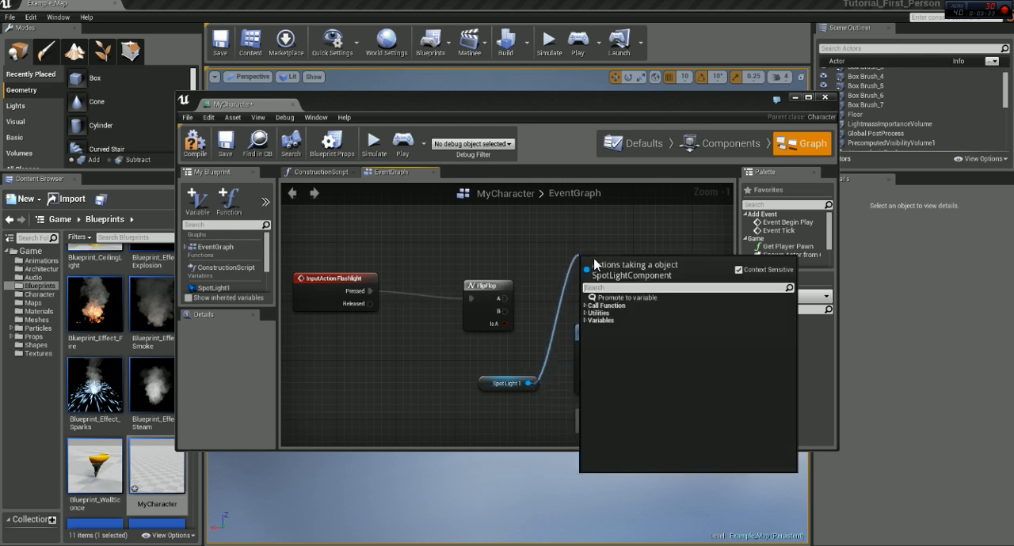
{"action": "type", "text": "togg"}
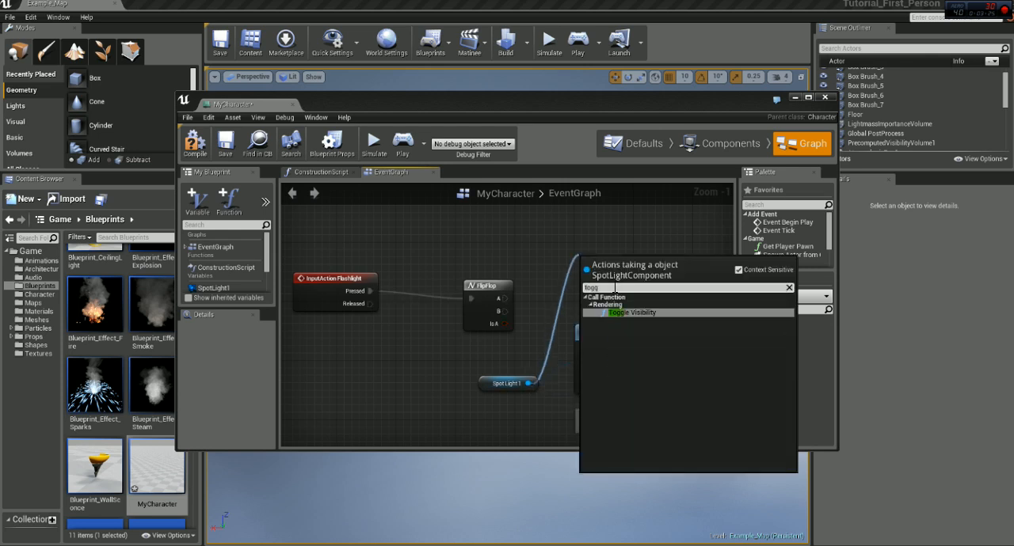
{"action": "left_click", "coordinate": [631, 312]}
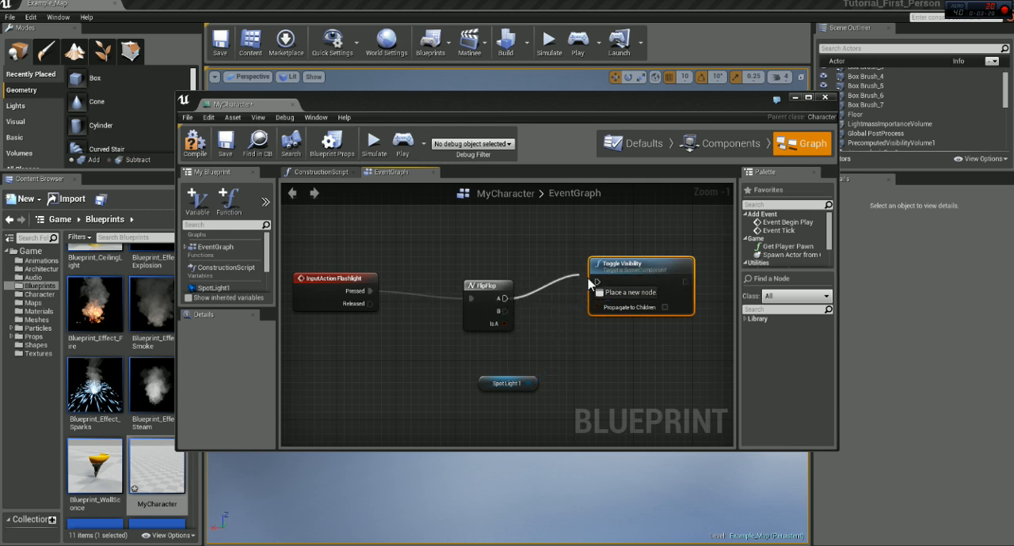
{"action": "left_click_drag", "start_coordinate": [525, 383], "coordinate": [596, 259]}
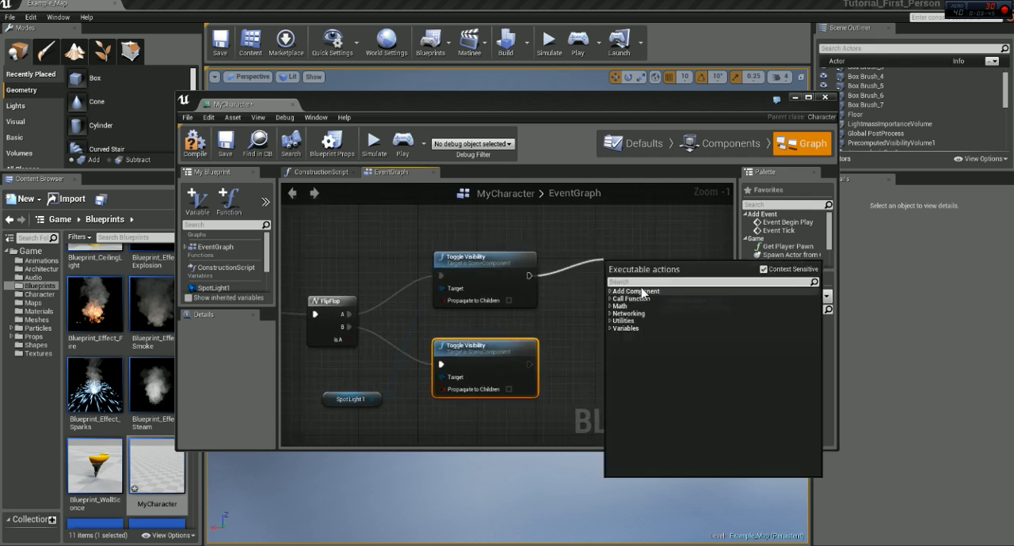
Add Print String nodes reading 'off' and 'on' after the toggles, then play the level
{"action": "type", "text": "print"}
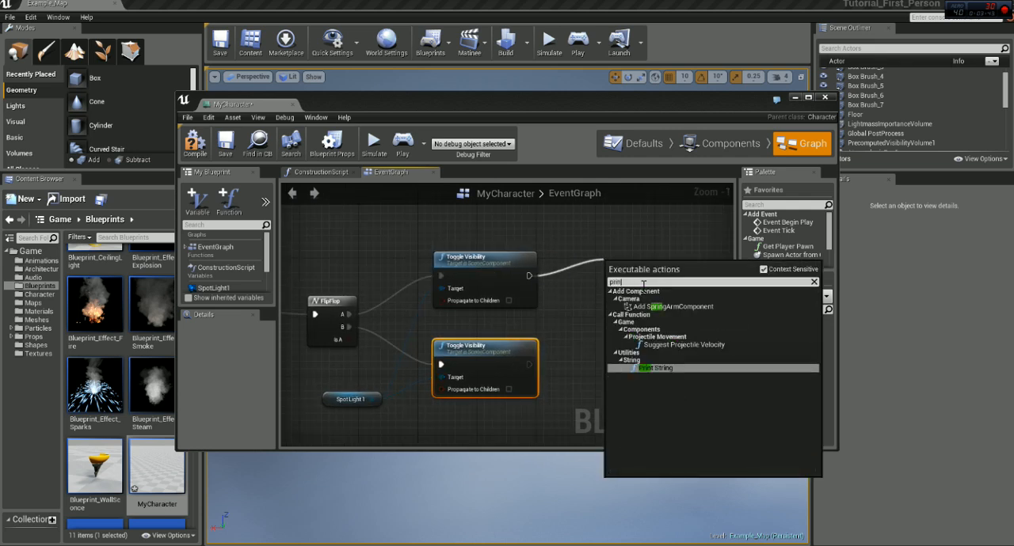
{"action": "left_click", "coordinate": [655, 367]}
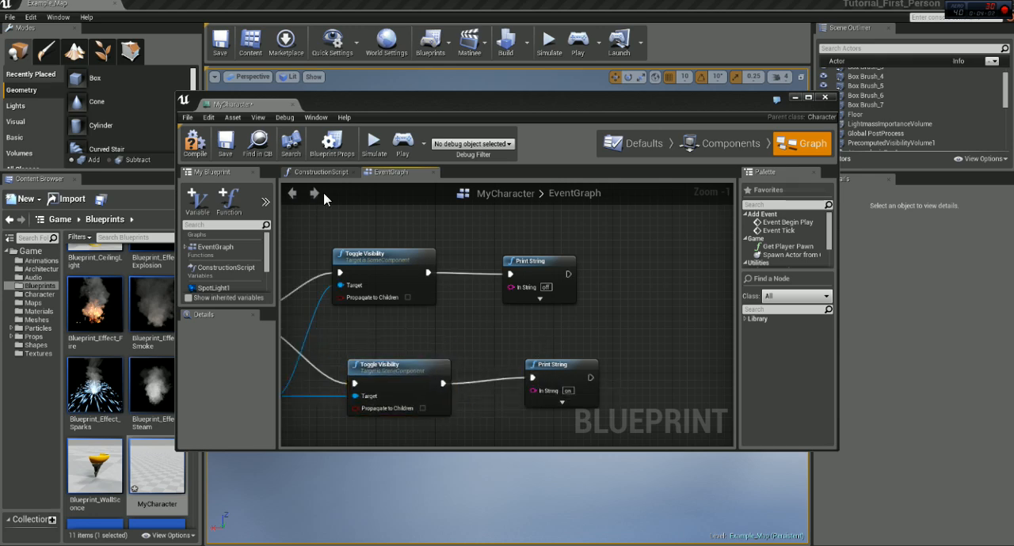
{"action": "left_click", "coordinate": [373, 139]}
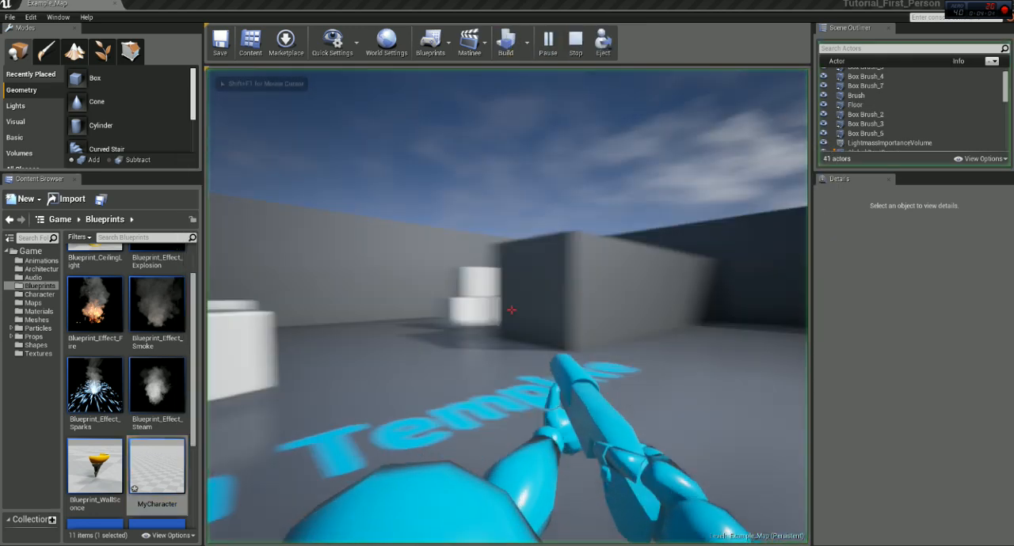